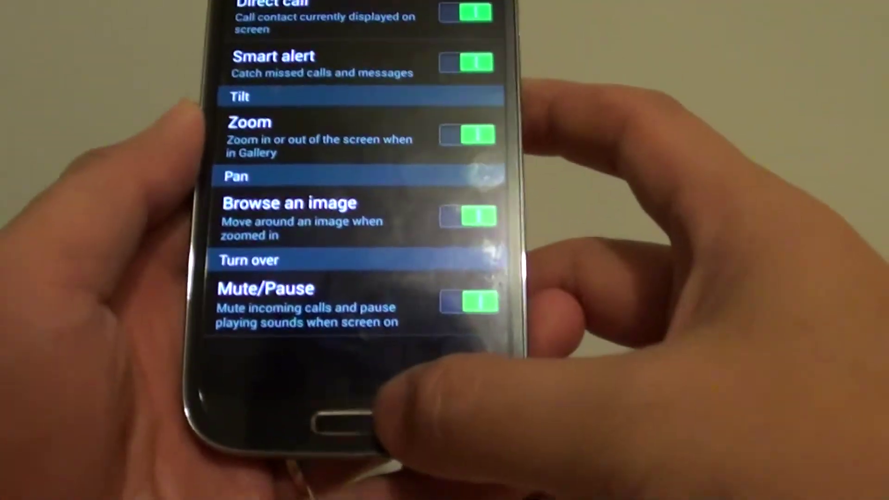
# Step: Leave the detailed Motion options and reopen Motions and gestures under My device
pyautogui.click(344, 430)
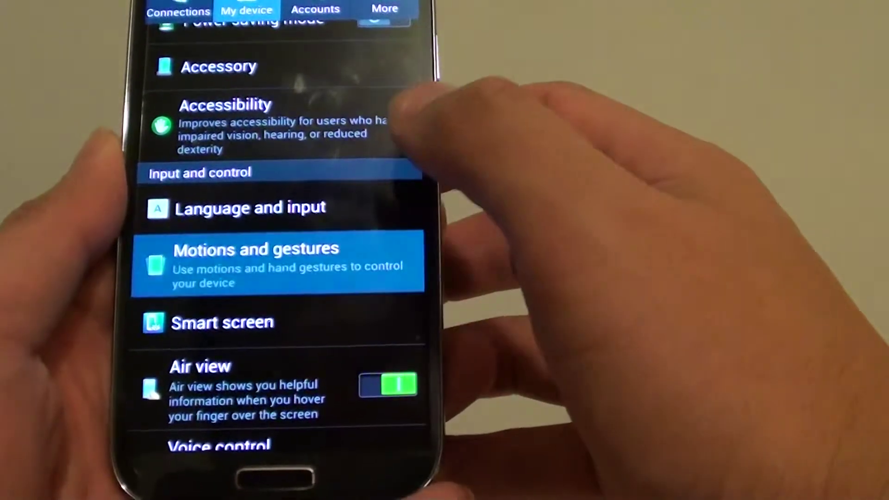
pyautogui.click(255, 261)
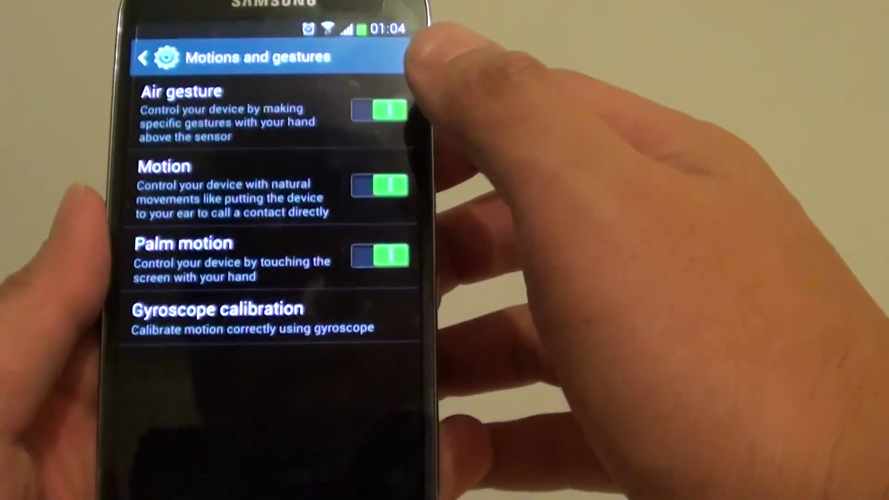